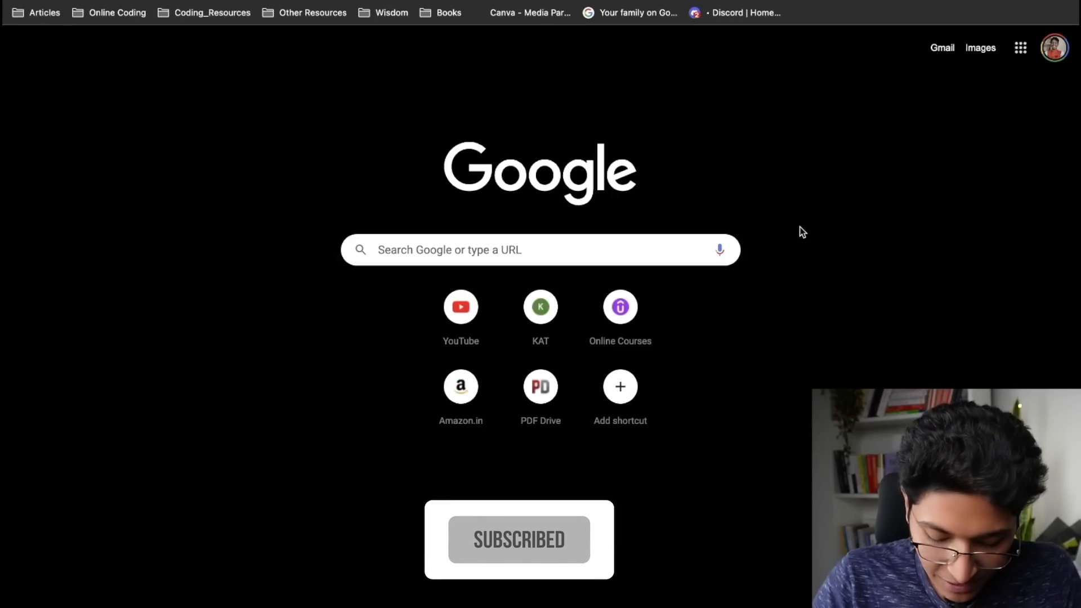
- Navigate to the Mixo site generator by searching 'mixo' from the address bar
text(mixo)
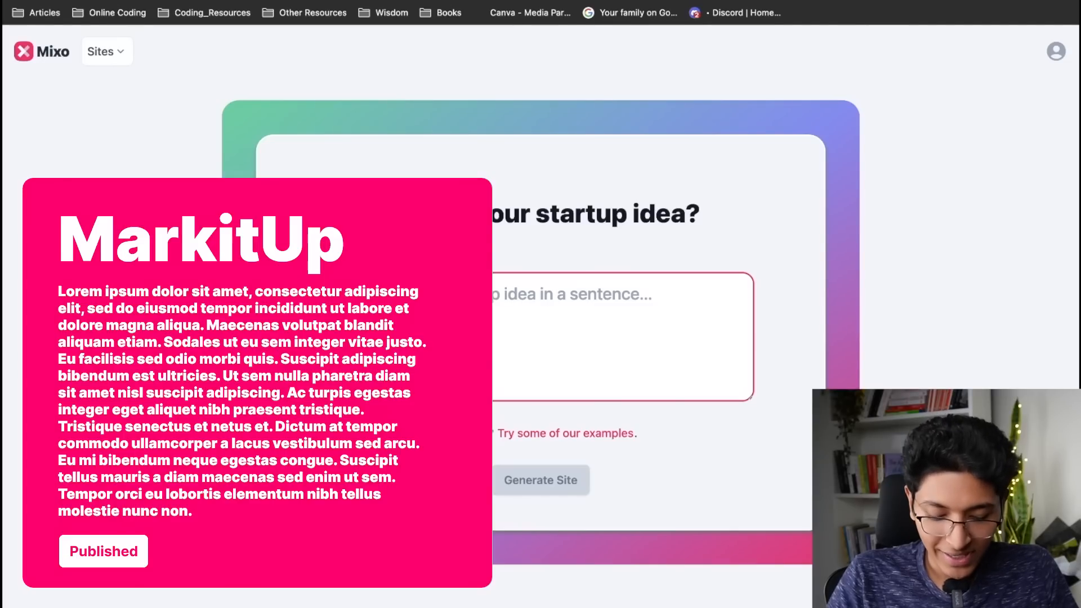
- Describe a landing page for a YouTube-management marketing agency called MarkitUp and generate the site
text(a landing page for a ma)
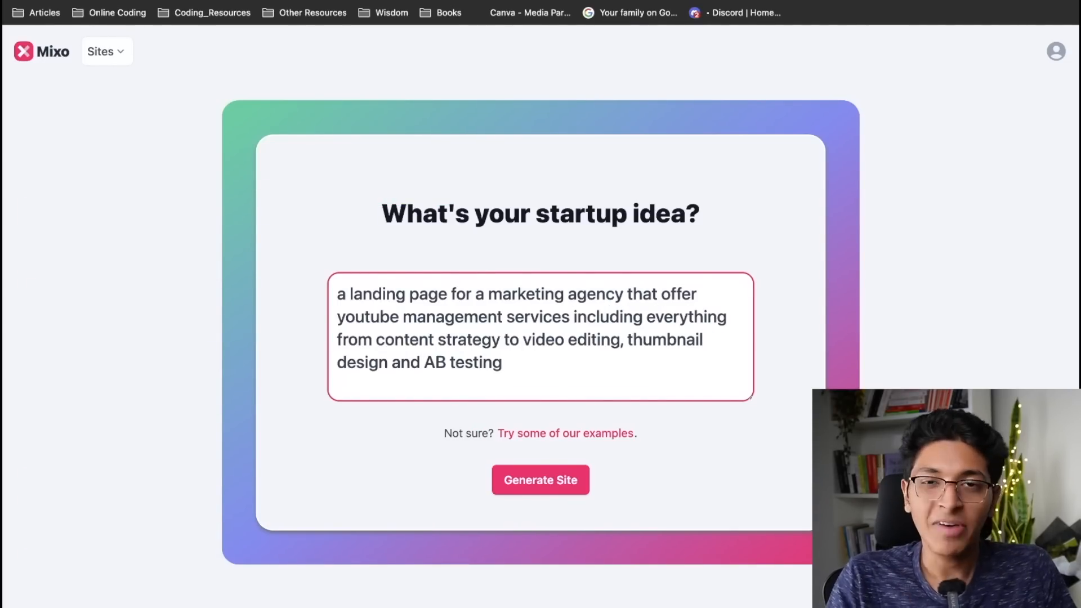
text(called MarkitUp)
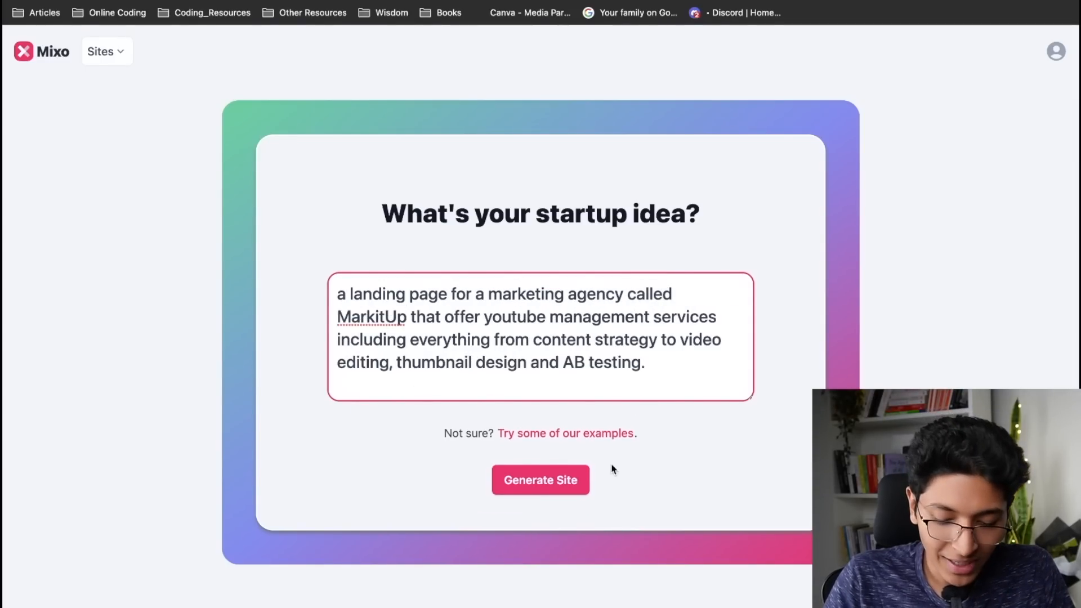
click(539, 479)
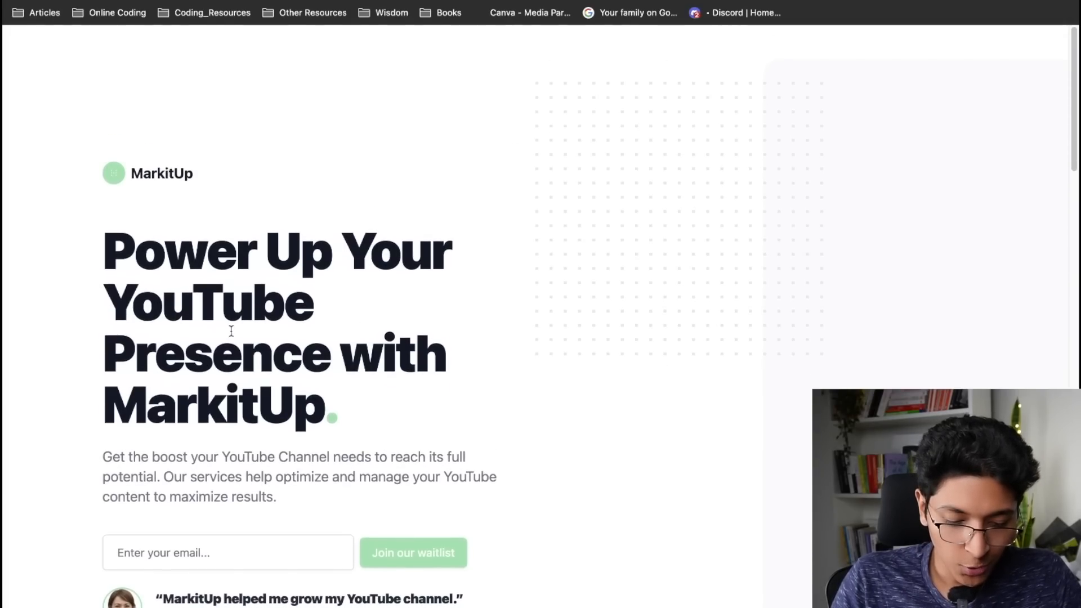
scroll(down, 3)
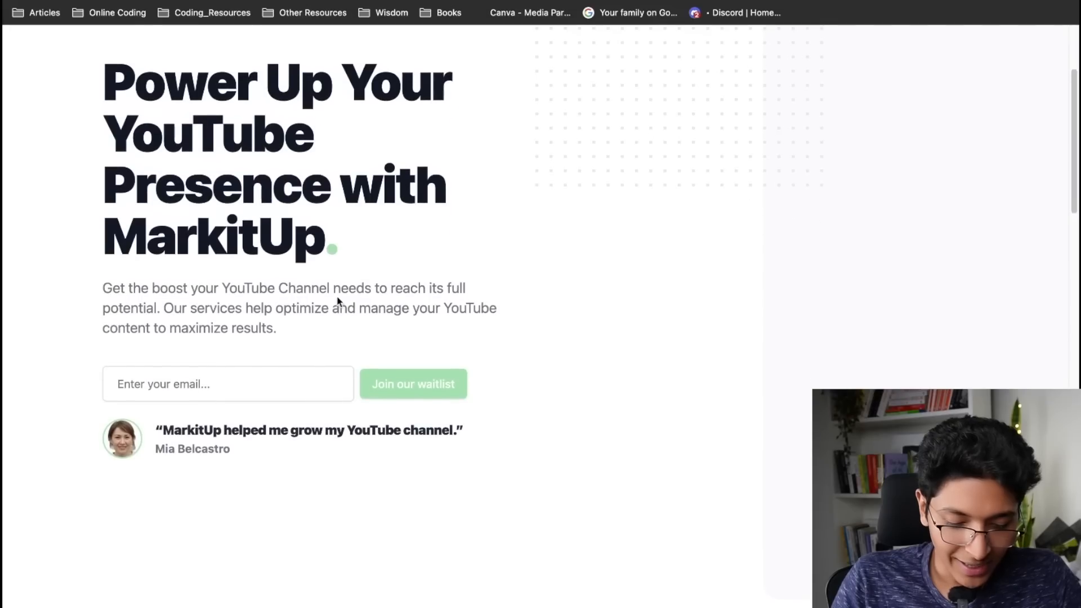
drag(110, 76, 334, 248)
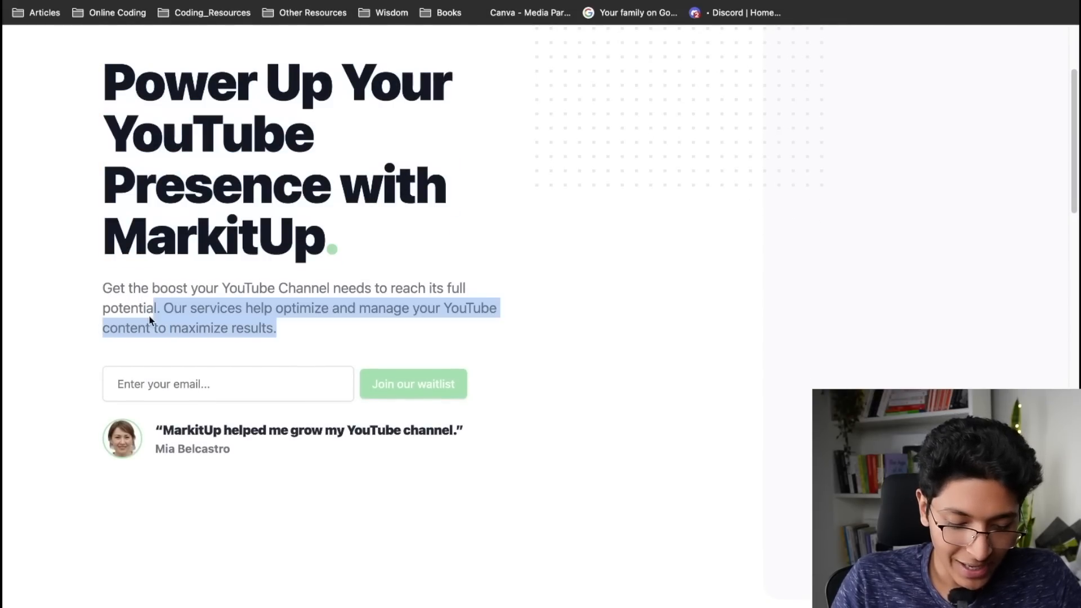
click(321, 328)
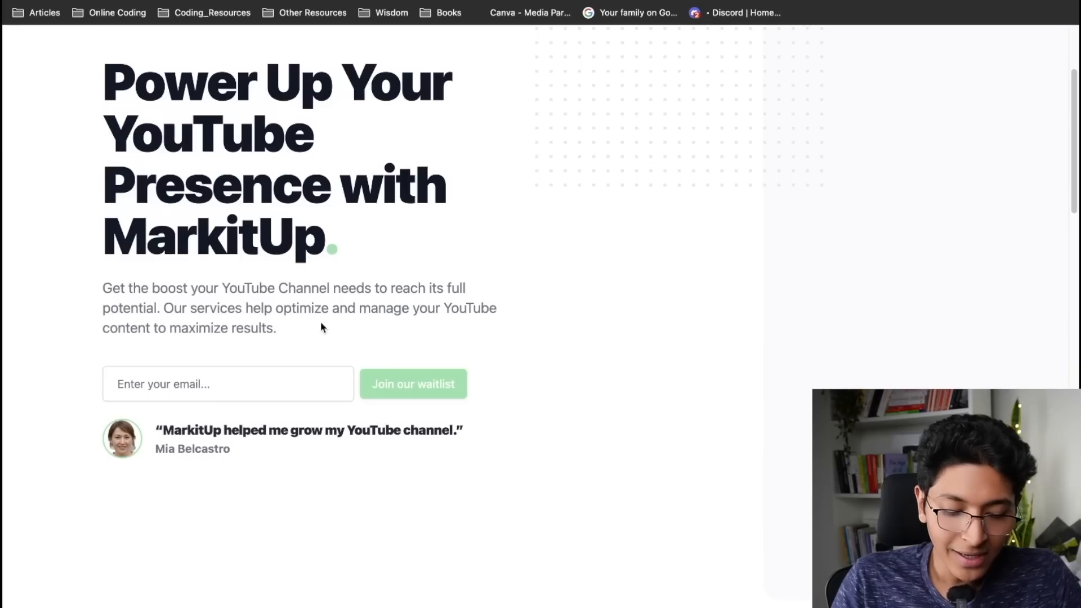
click(228, 384)
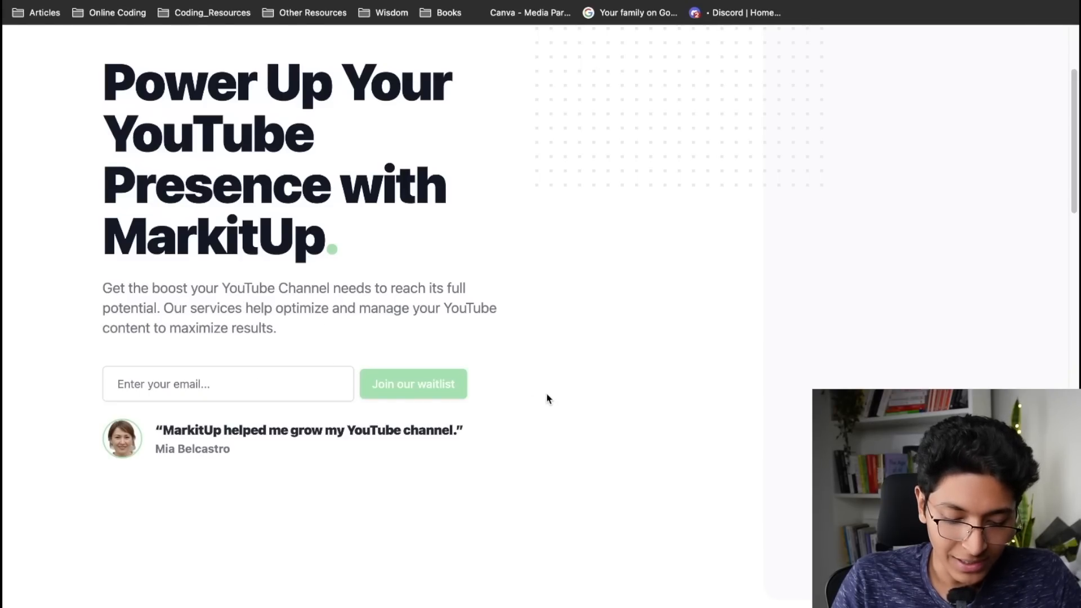
scroll(down, 3)
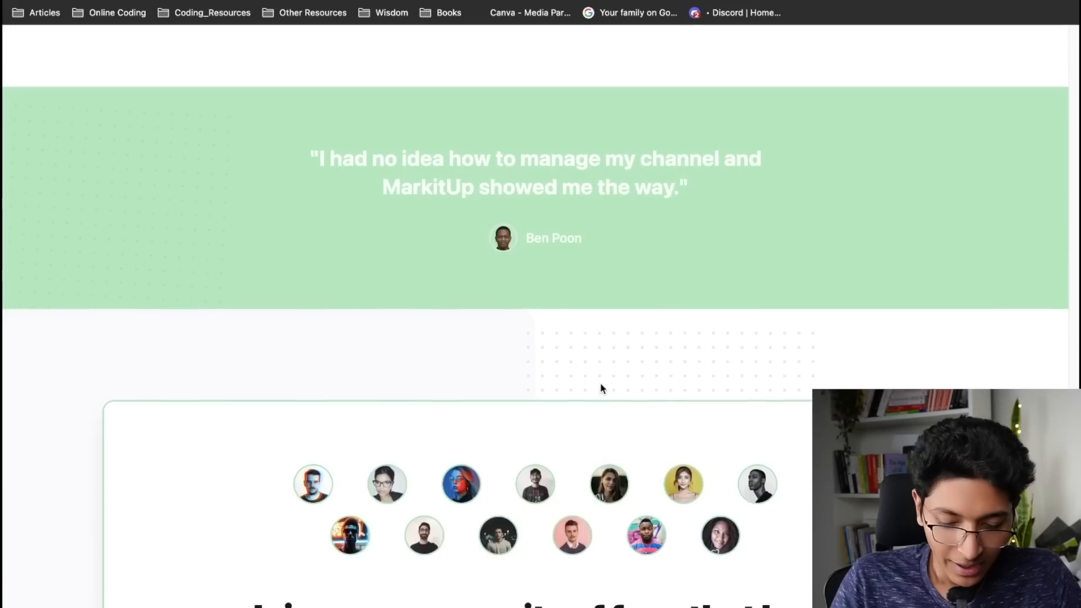
scroll(down, 3)
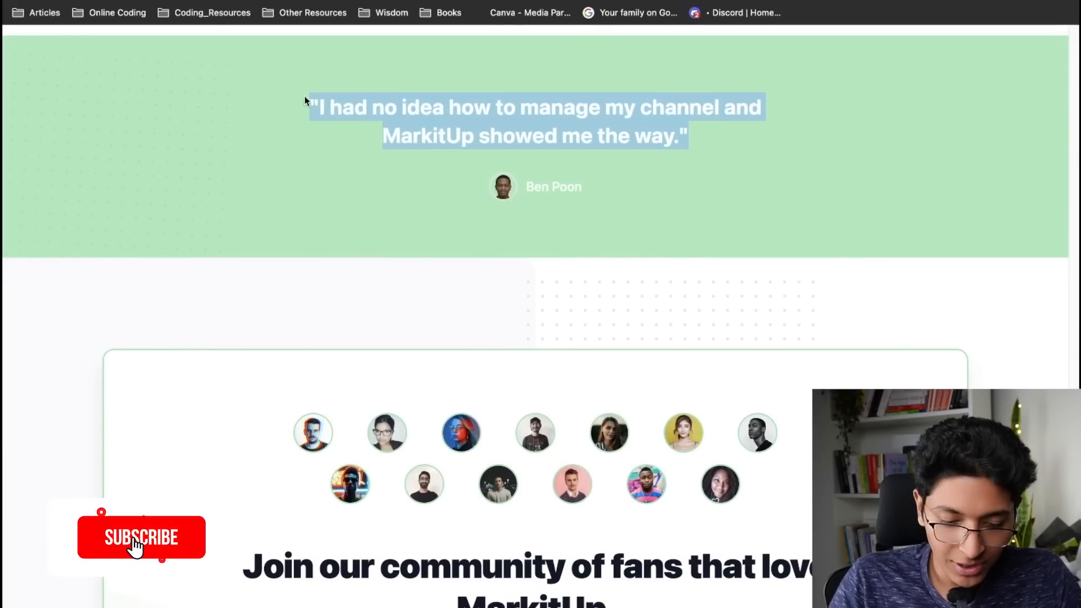
scroll(down, 3)
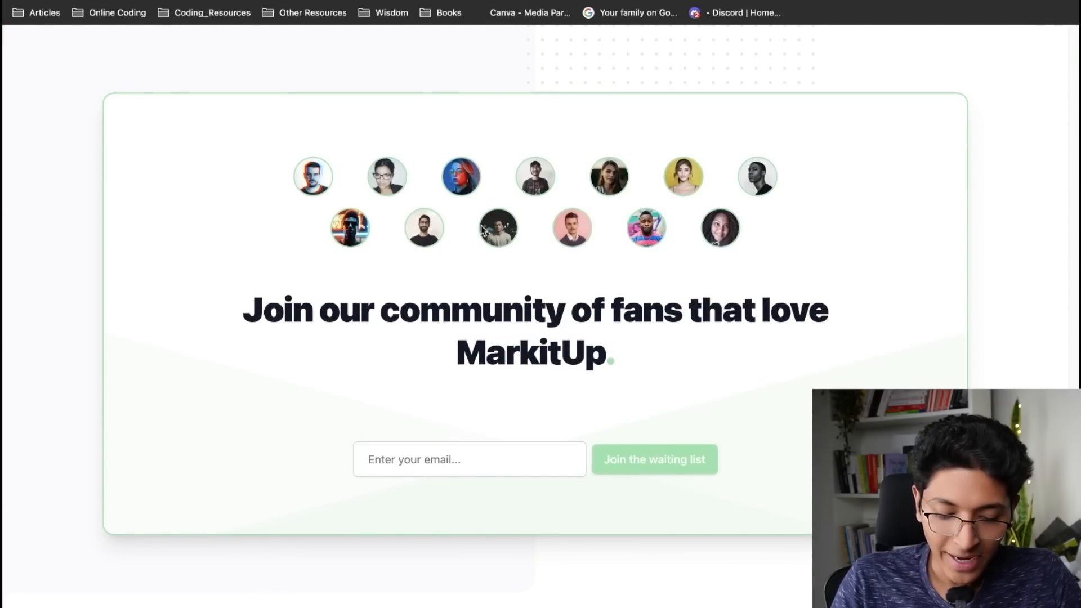
mouse_move(582, 309)
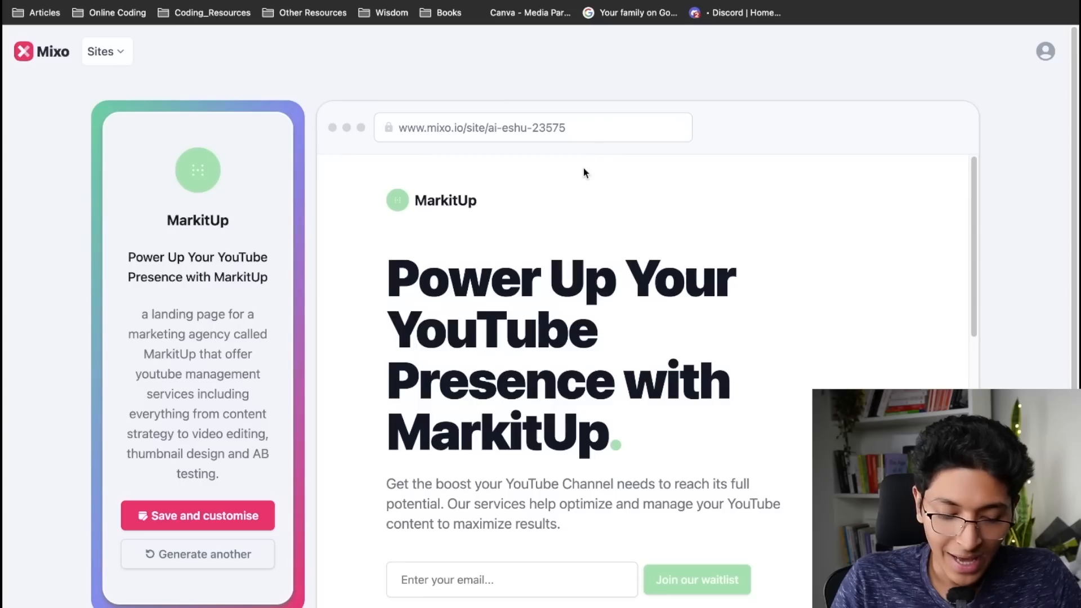
- Save the generated MarkitUp site and review its name and SEO settings
click(197, 515)
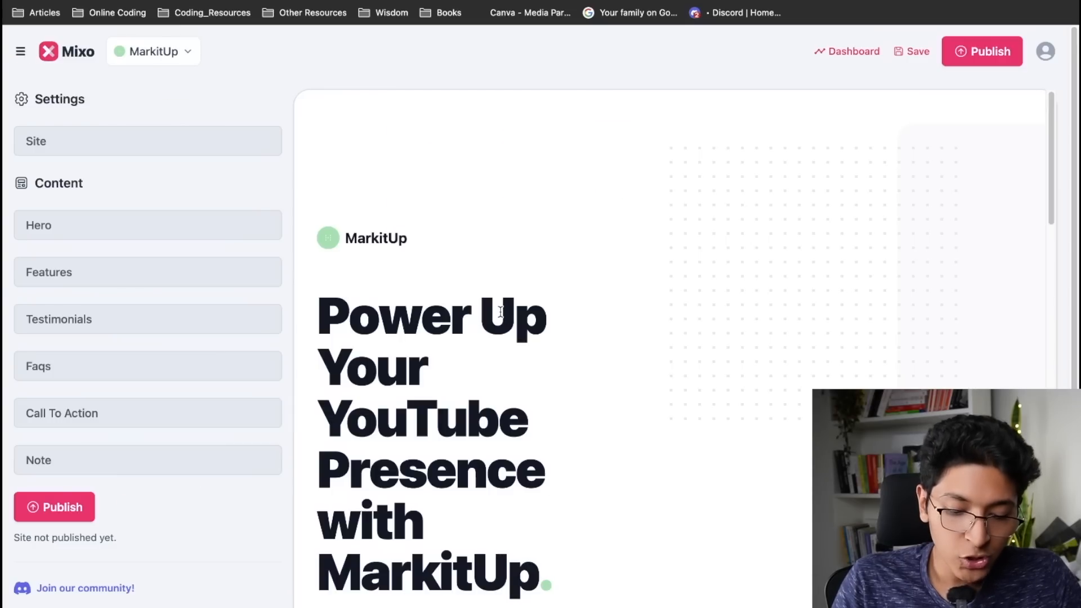
scroll(down, 3)
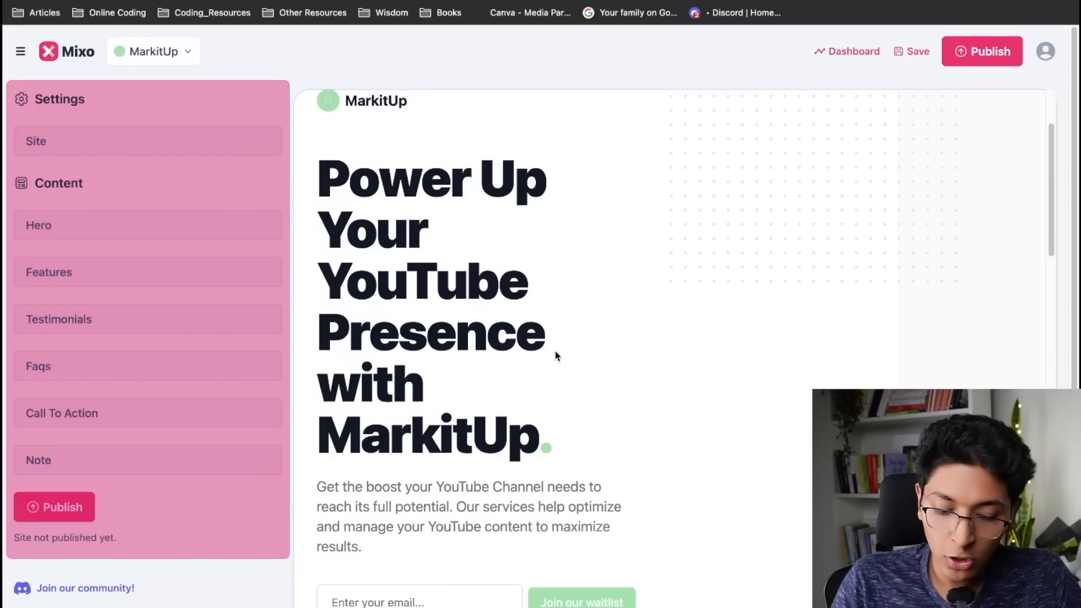
scroll(down, 3)
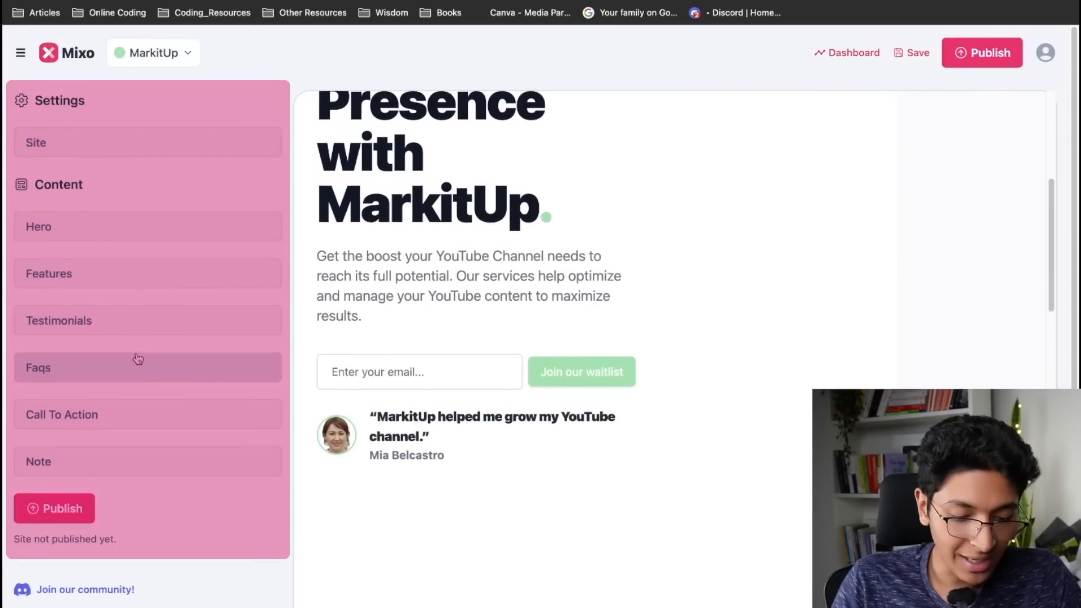
click(36, 142)
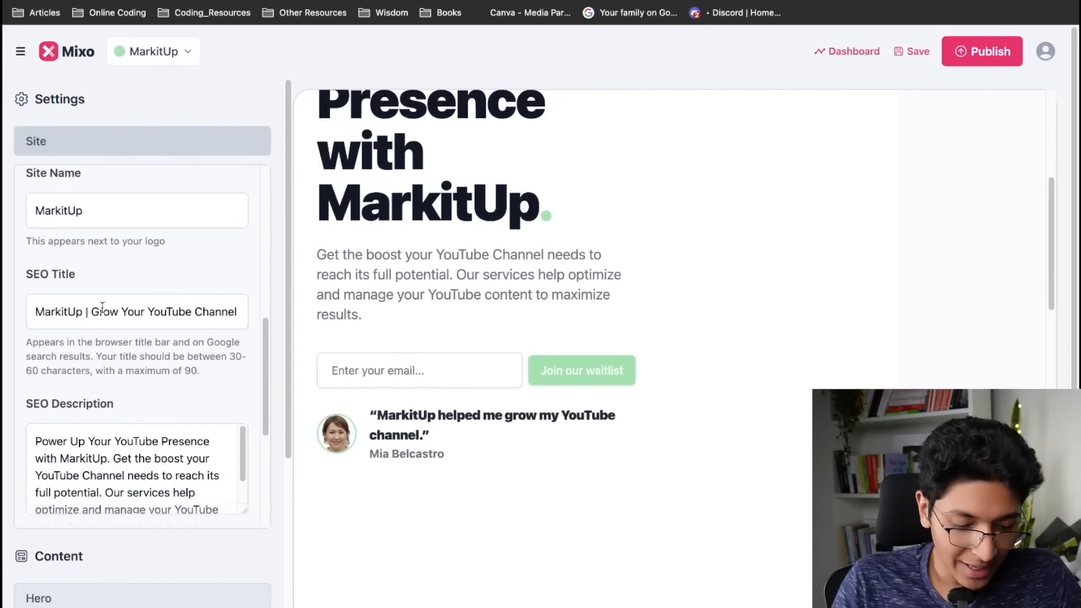
- Publish the site so it goes live at mixo.io/site/markit-up-78zmz
scroll(down, 3)
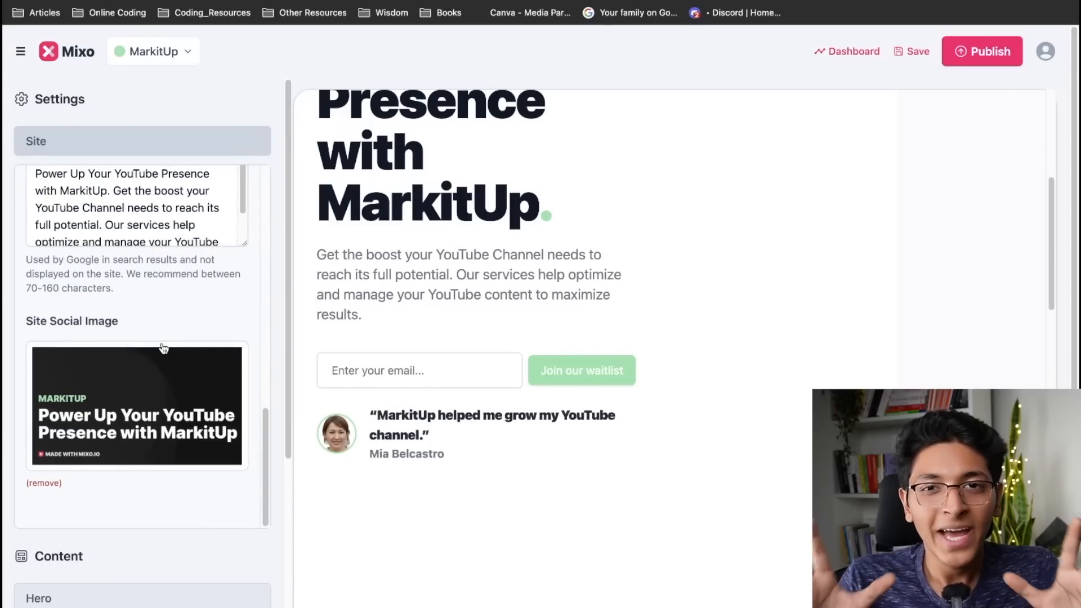
click(982, 50)
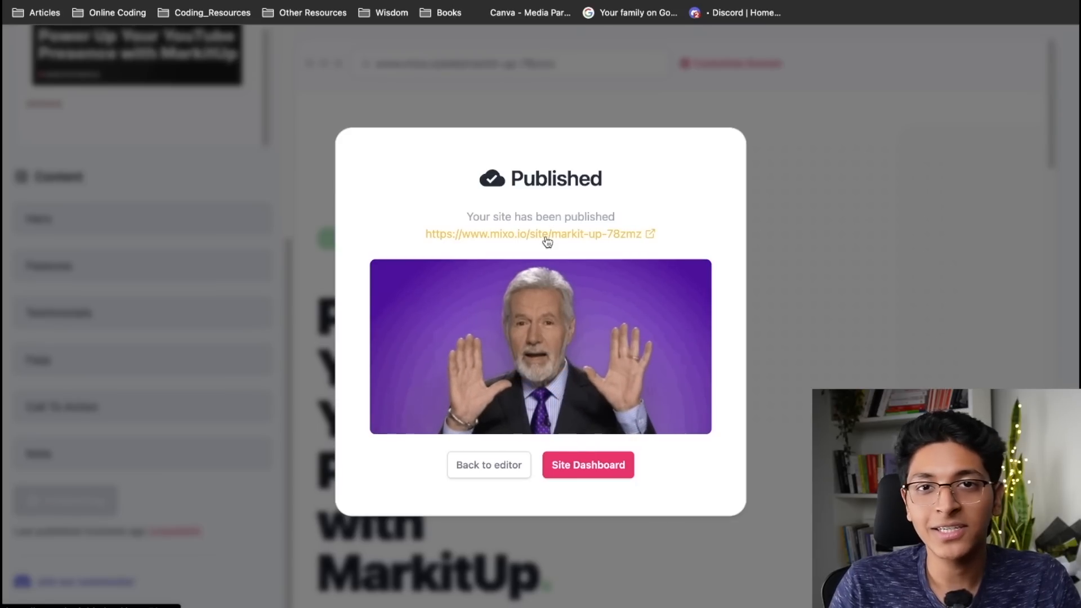
- View the live MarkitUp page in a new tab, checking the headline, waitlist form and testimonial
right_click(539, 233)
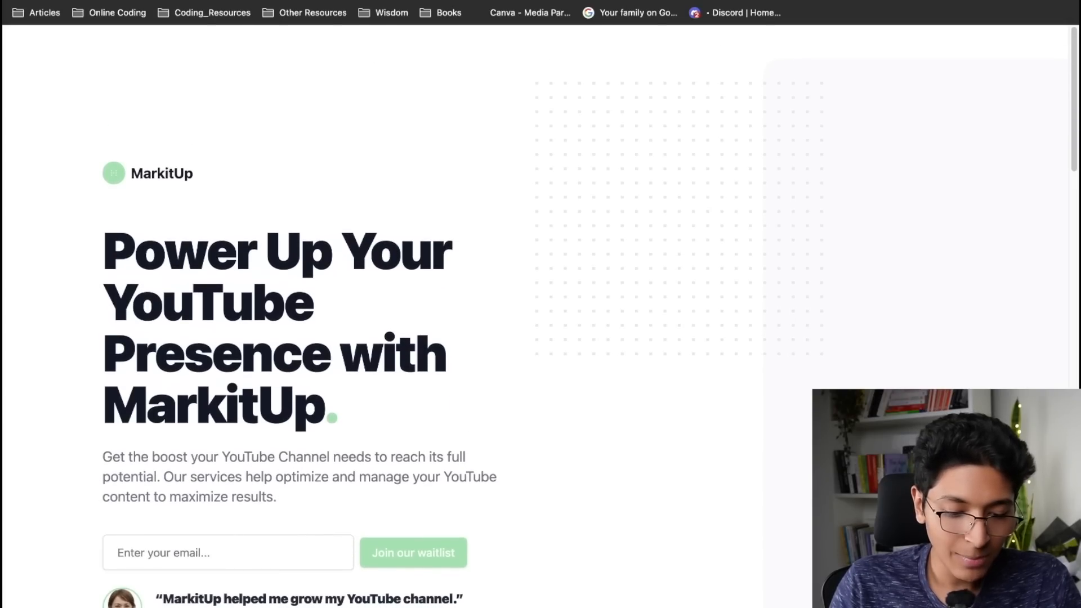
scroll(down, 3)
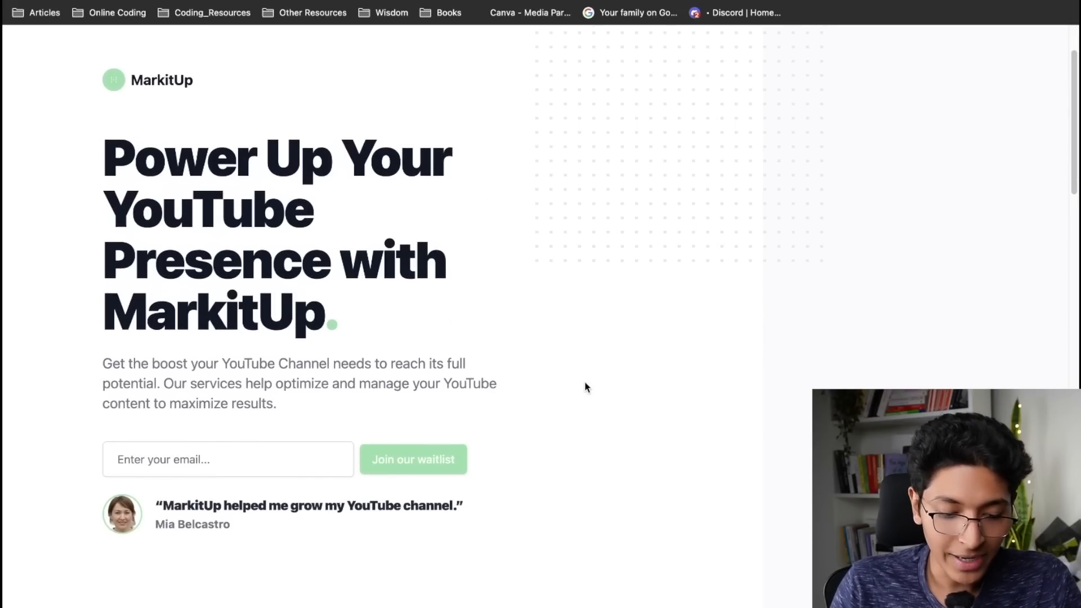
scroll(up, 3)
text(ga)
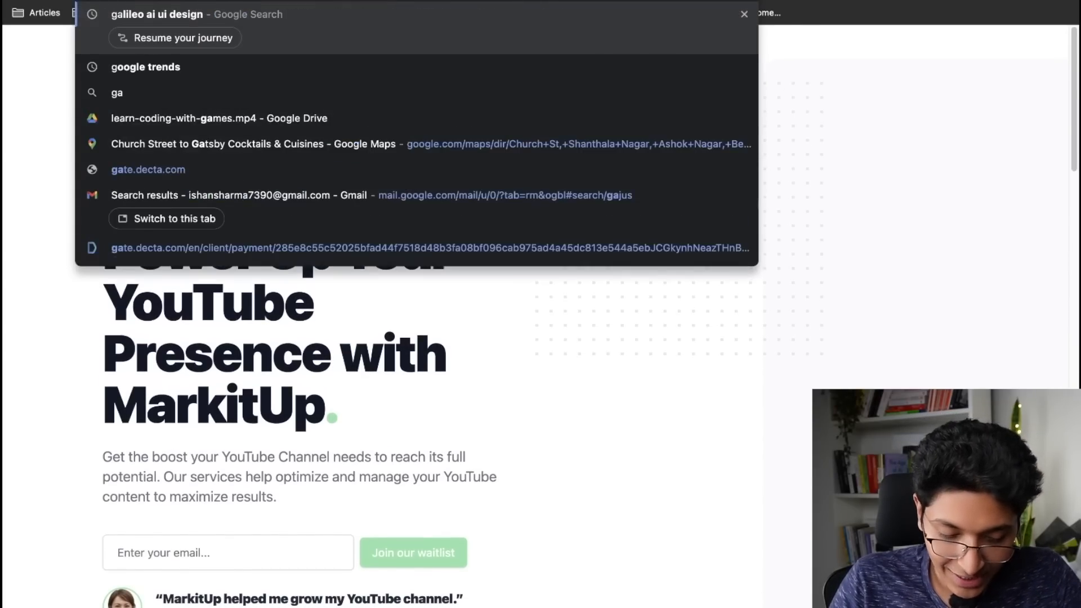
- Load the Galileo AI homepage and watch its demo prompt for a dog walking app onboarding screen
key(Enter)
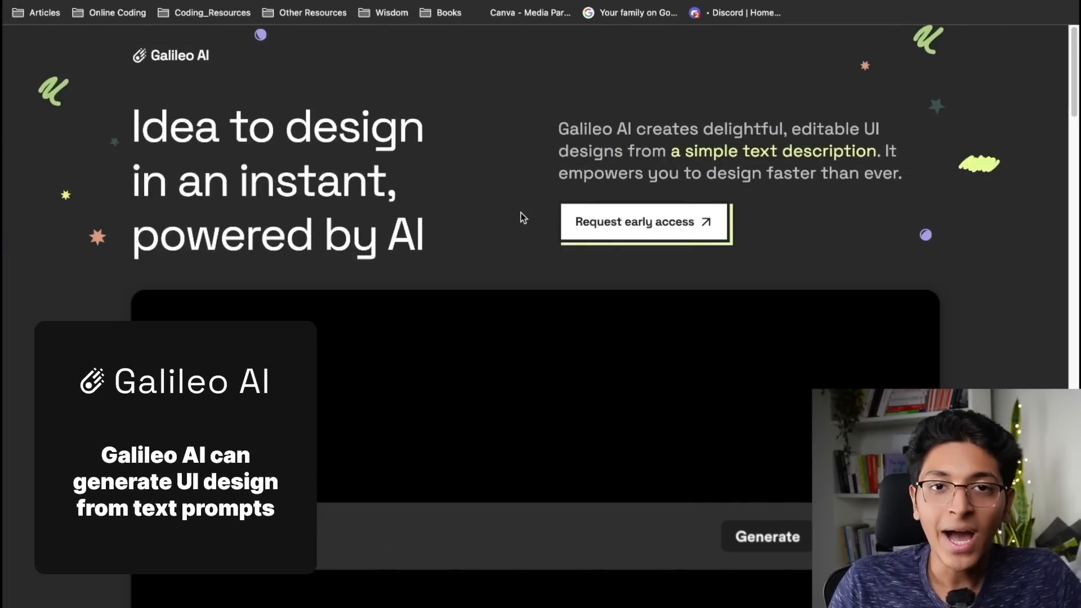
text(onboarding screen for a dog walking app)
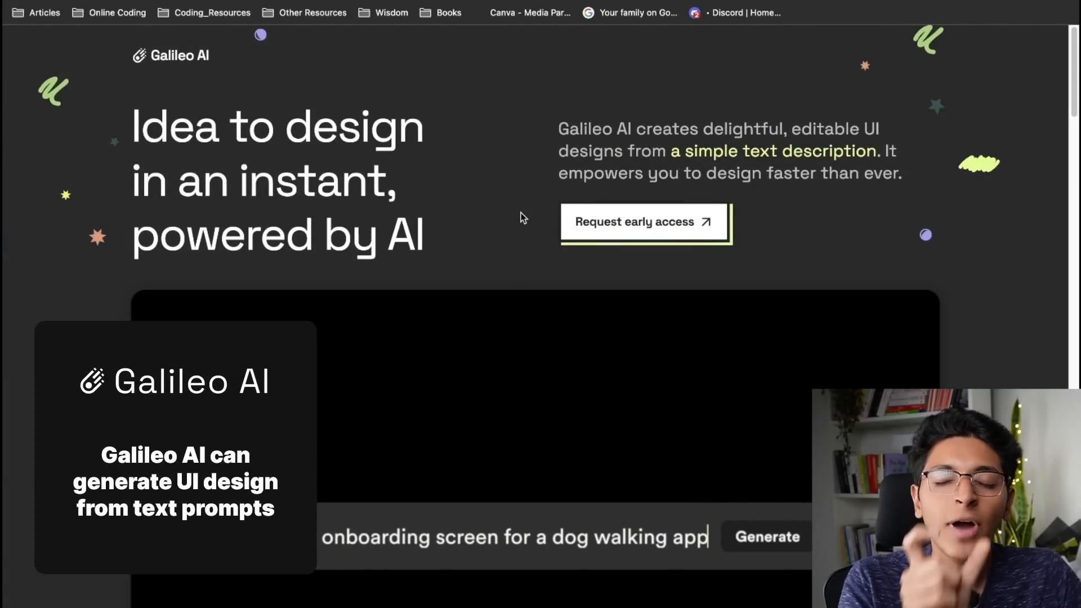
click(766, 537)
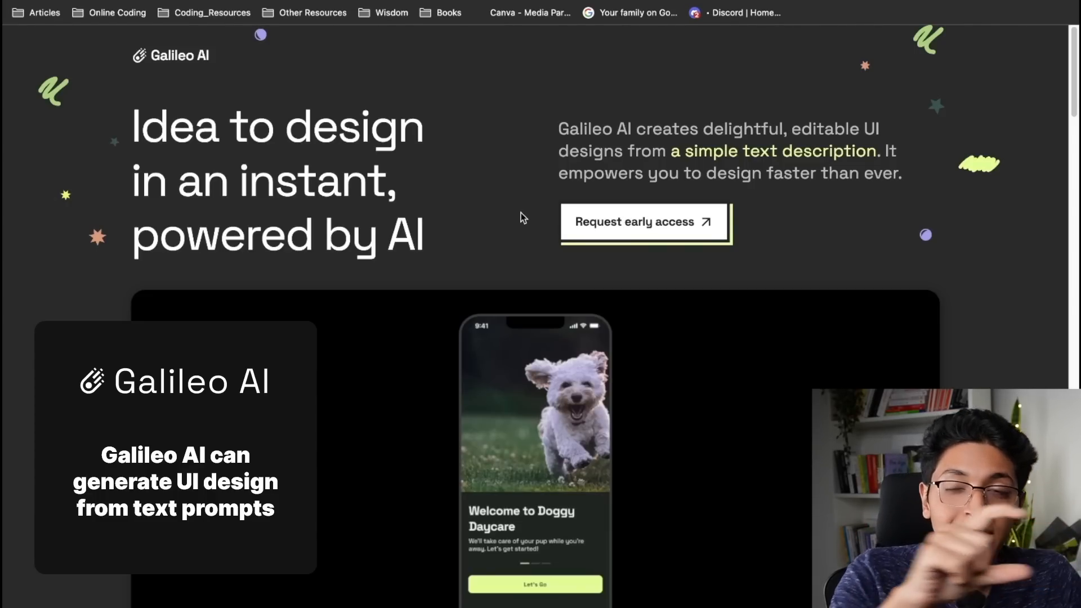
scroll(down, 3)
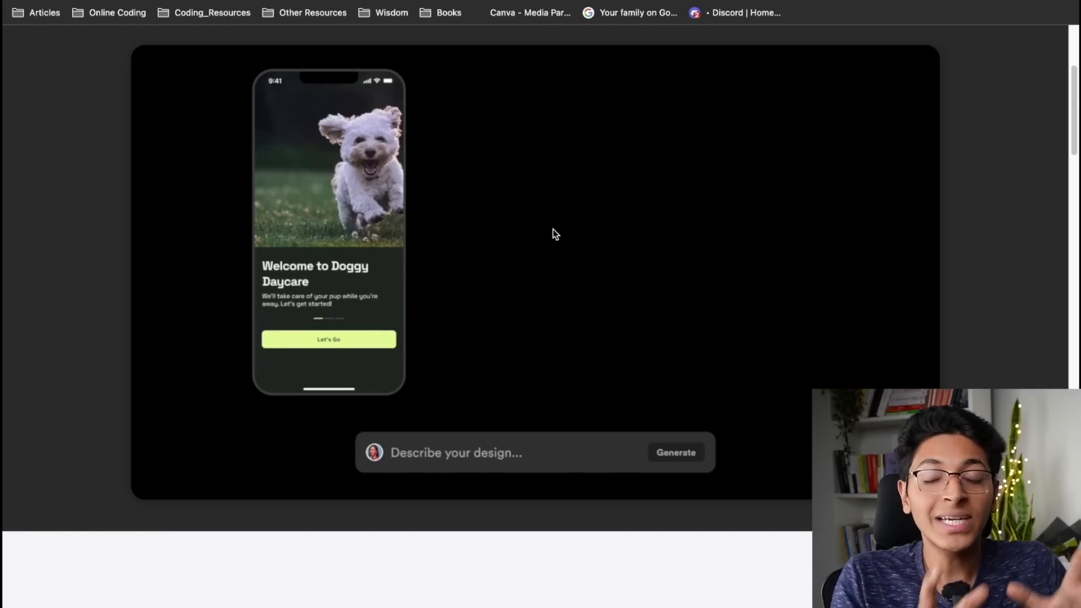
- Replay the text-to-UI demo animation and browse the feature sections below it
text(A pr)
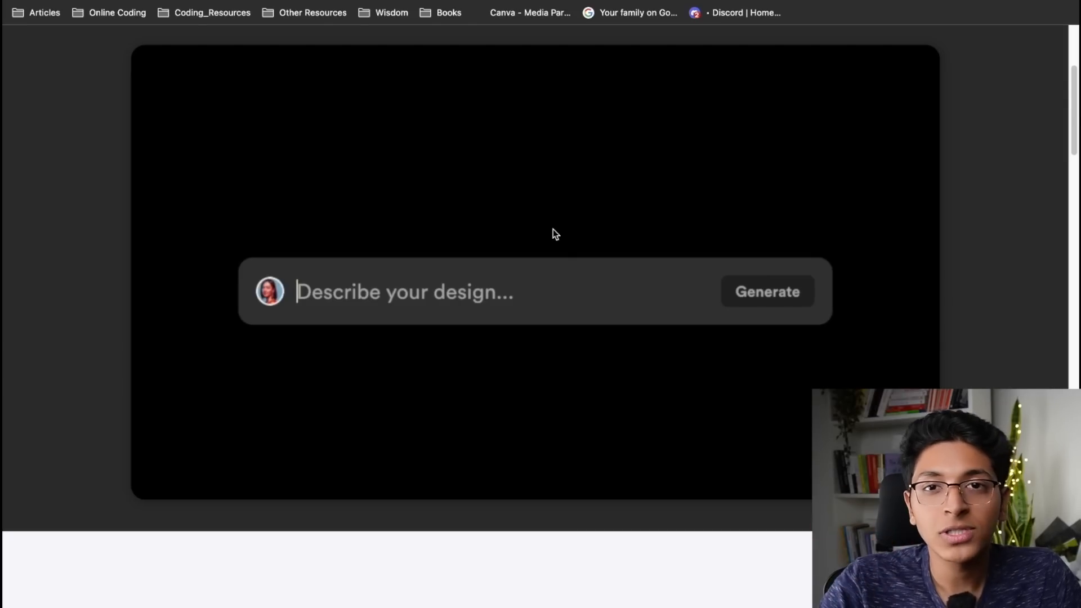
text(An onboarding screen for a dog wal)
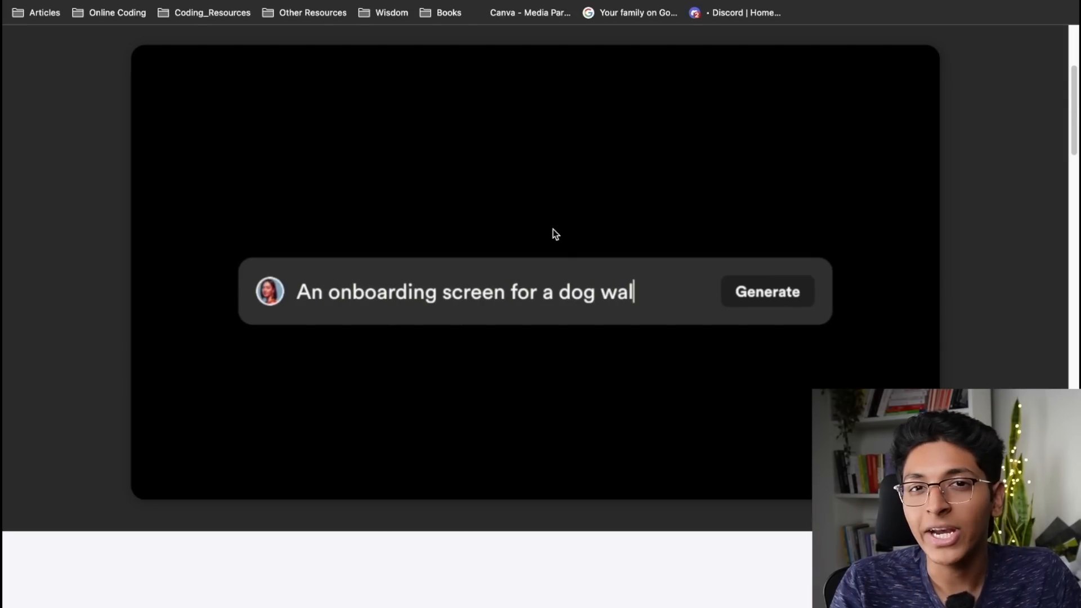
click(768, 290)
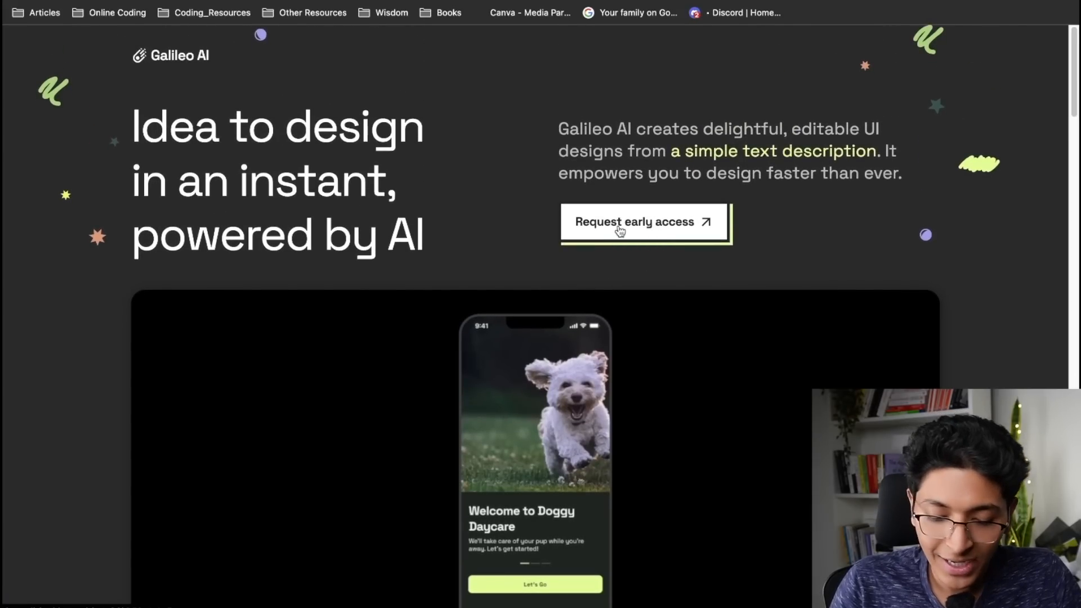
mouse_move(648, 223)
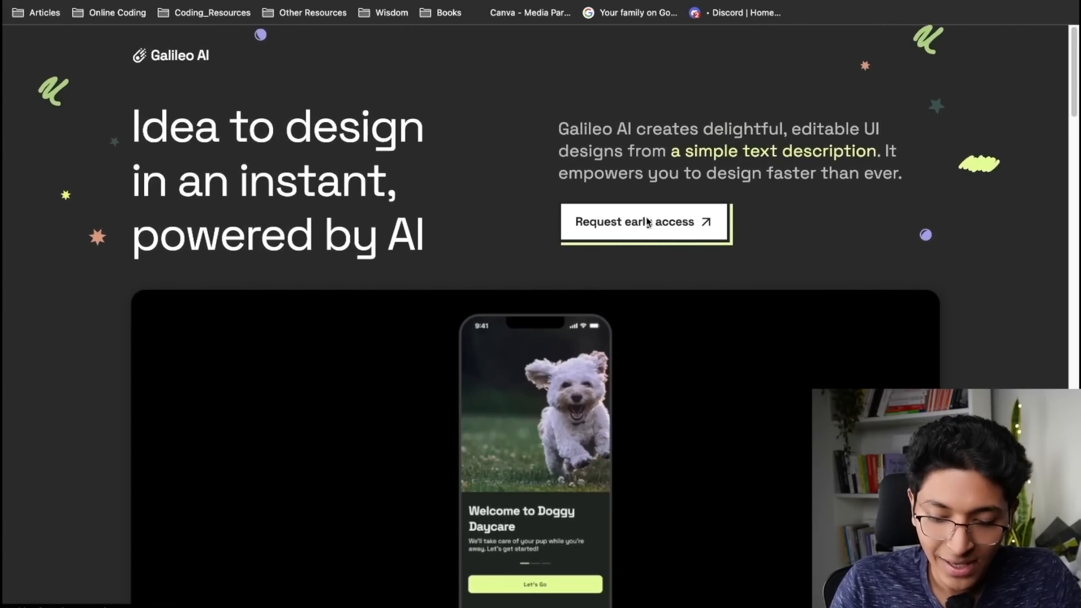
click(634, 222)
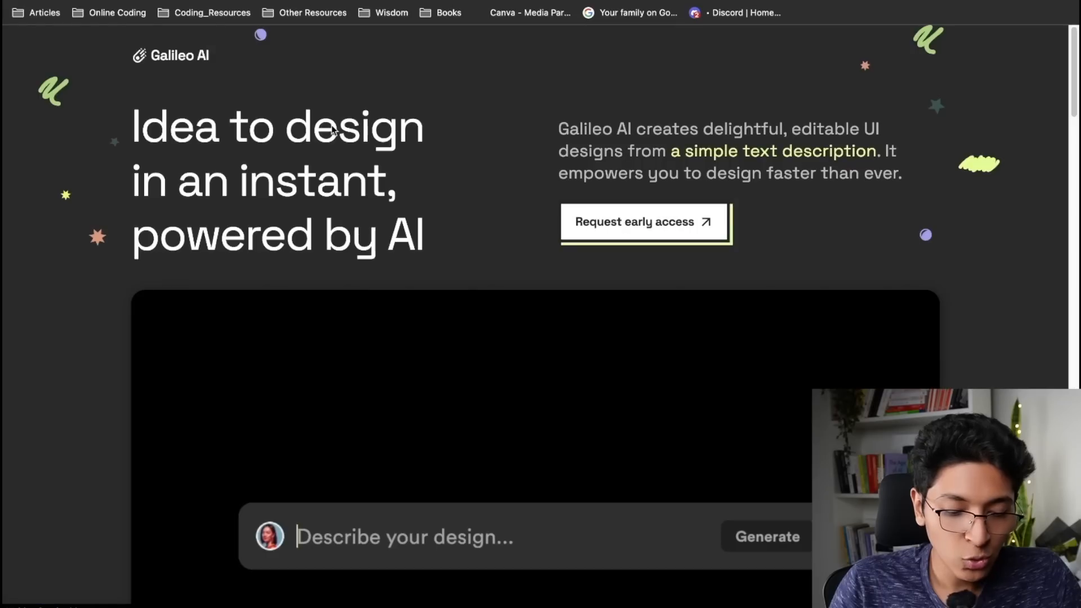
text(An onboarding s)
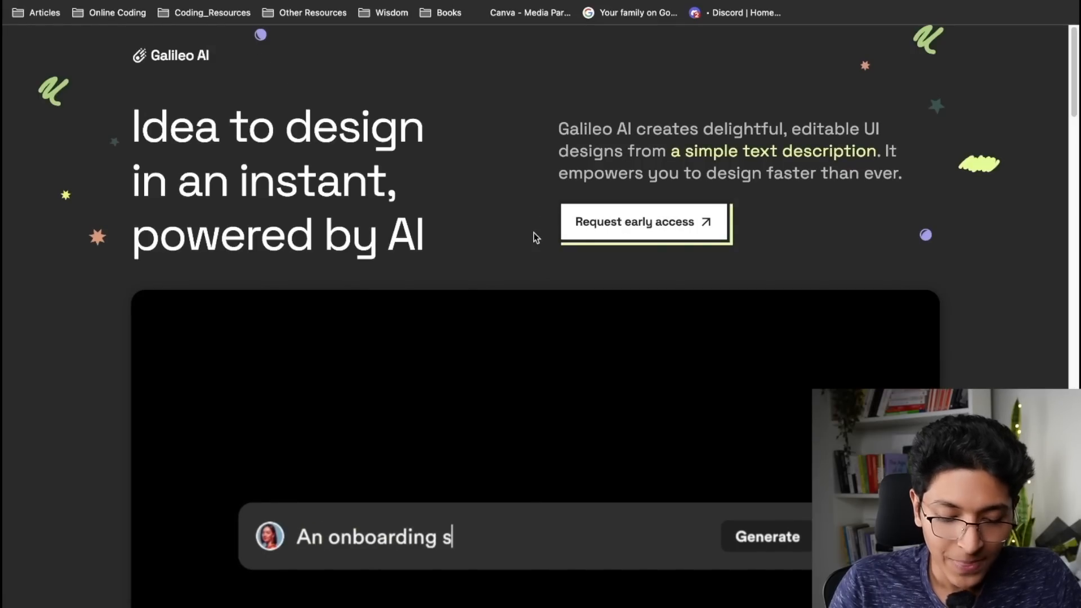
scroll(down, 3)
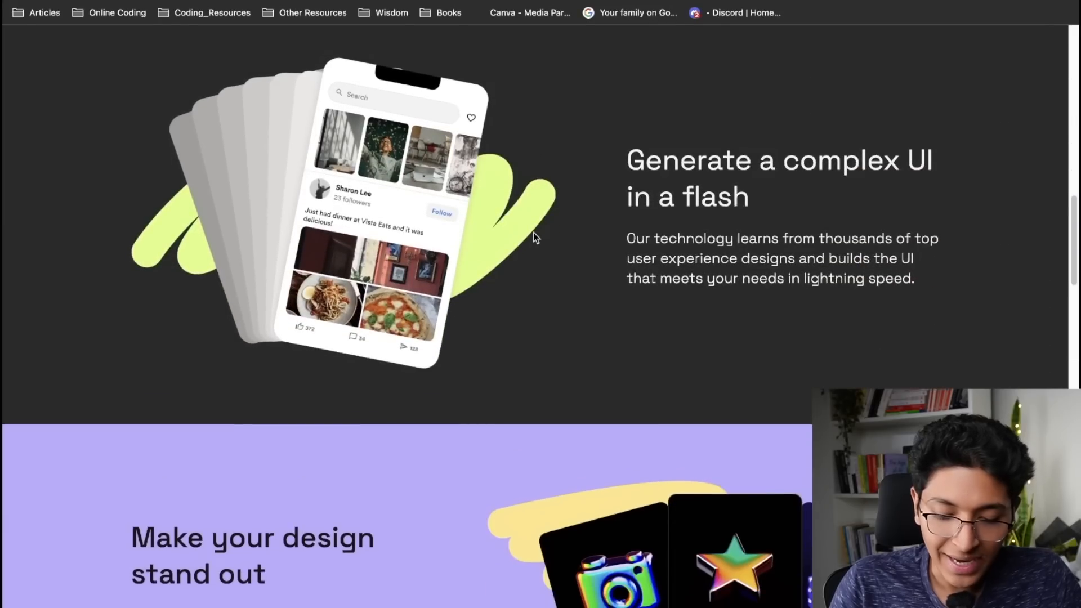
- Scroll the Bifrost site past Join the Alpha to the Bifrost Demo Final video
scroll(down, 3)
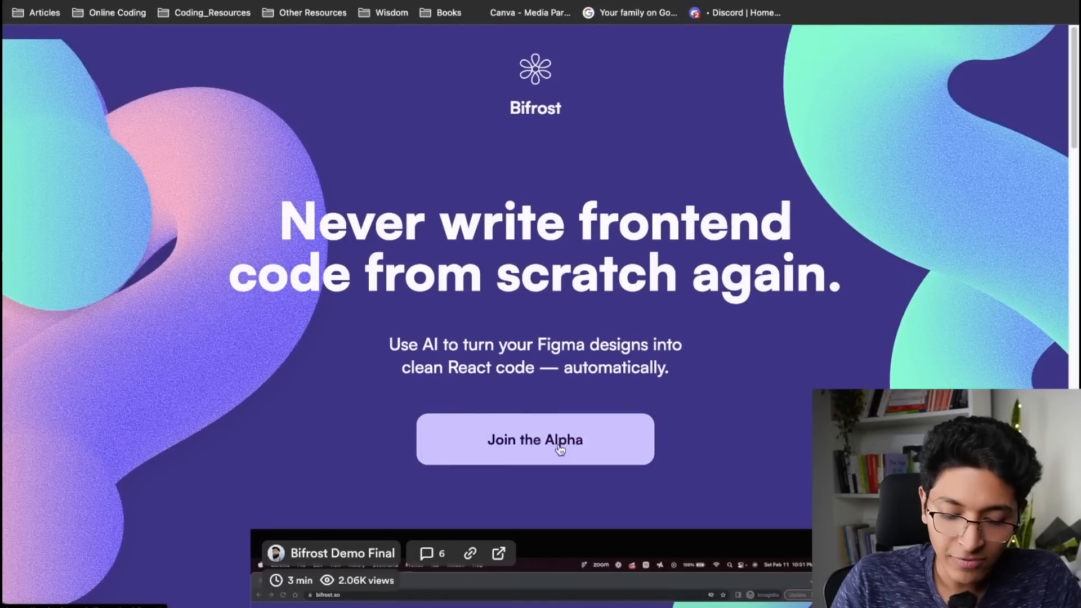
scroll(down, 3)
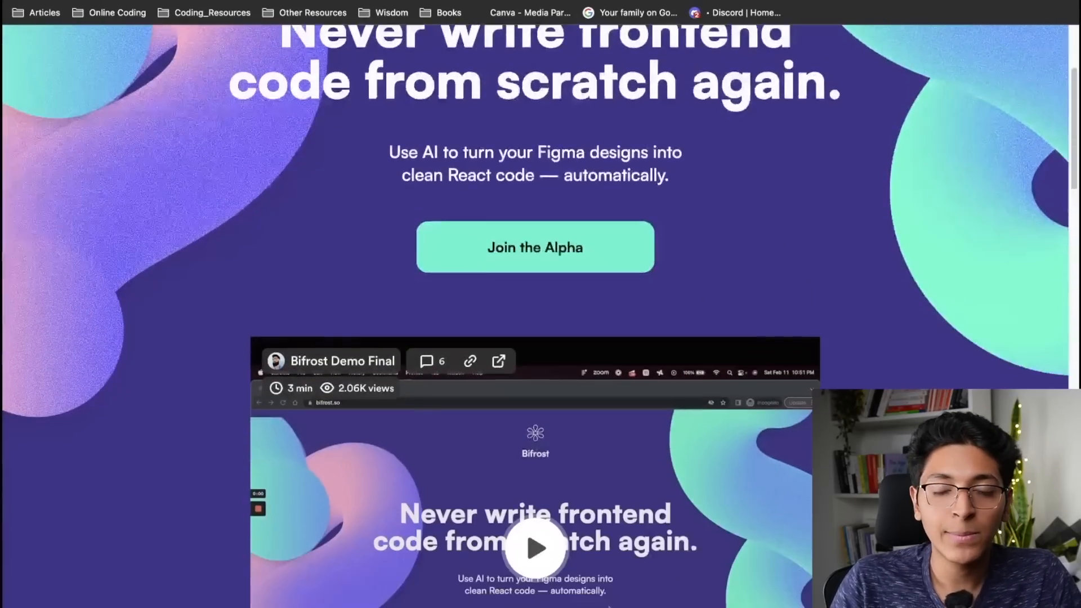
scroll(down, 3)
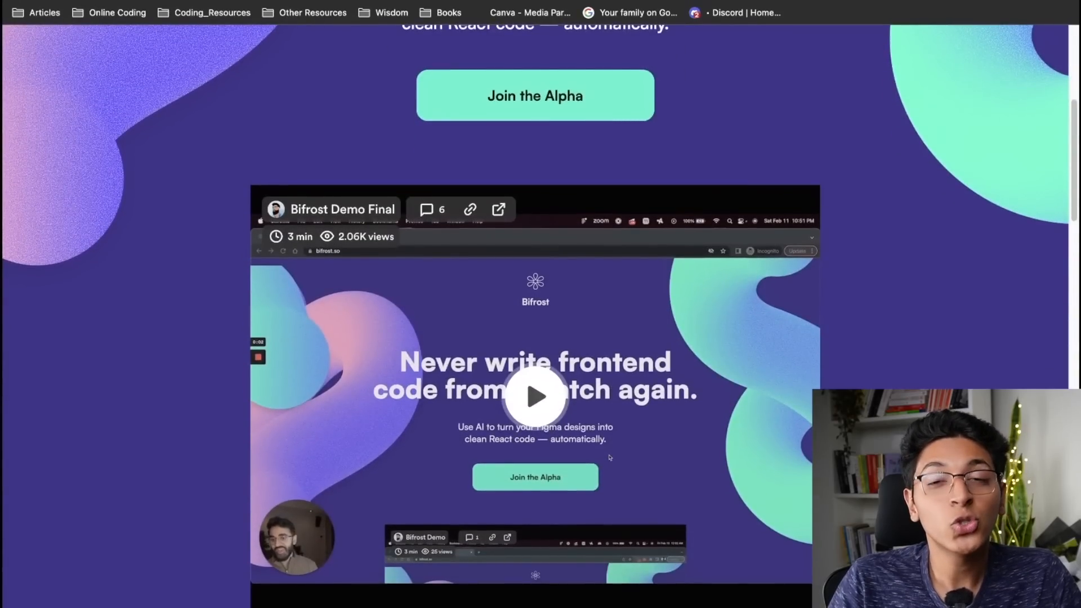